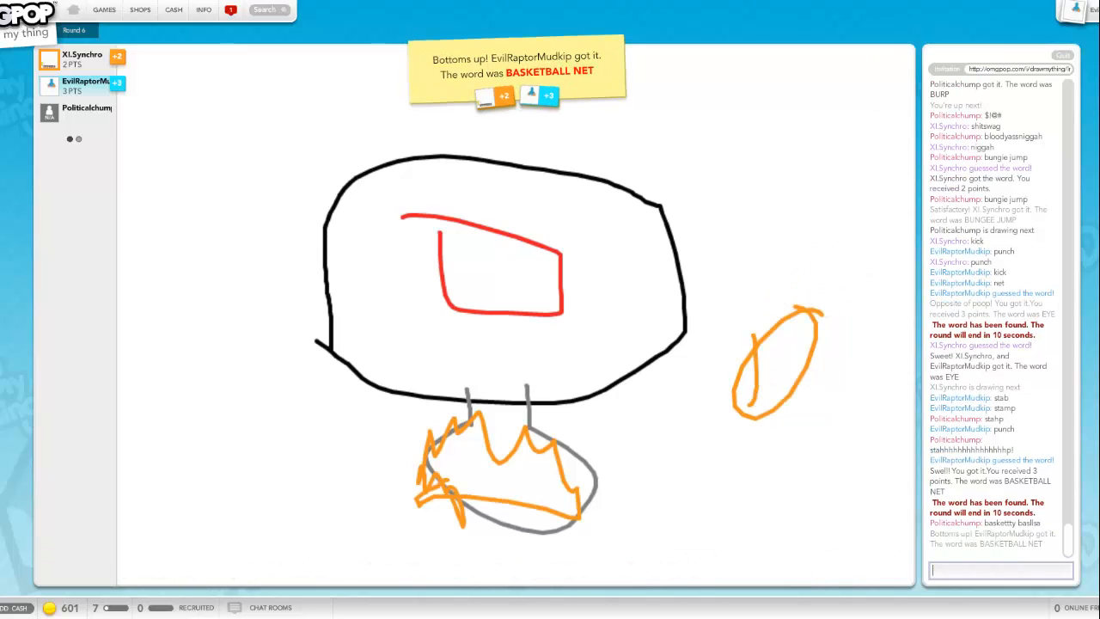
Step: Send a short 'd' chat message as the basketball net round wraps up
type("d")
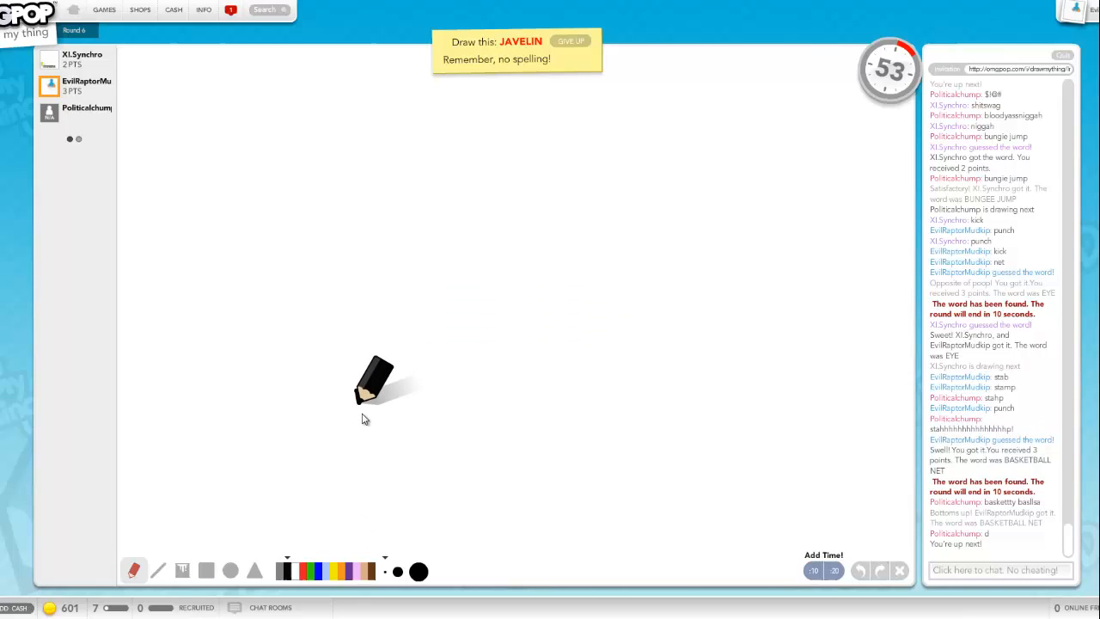
Step: Sketch the javelin line on the blank canvas with the black pen
left_click_drag(378, 395, 421, 439)
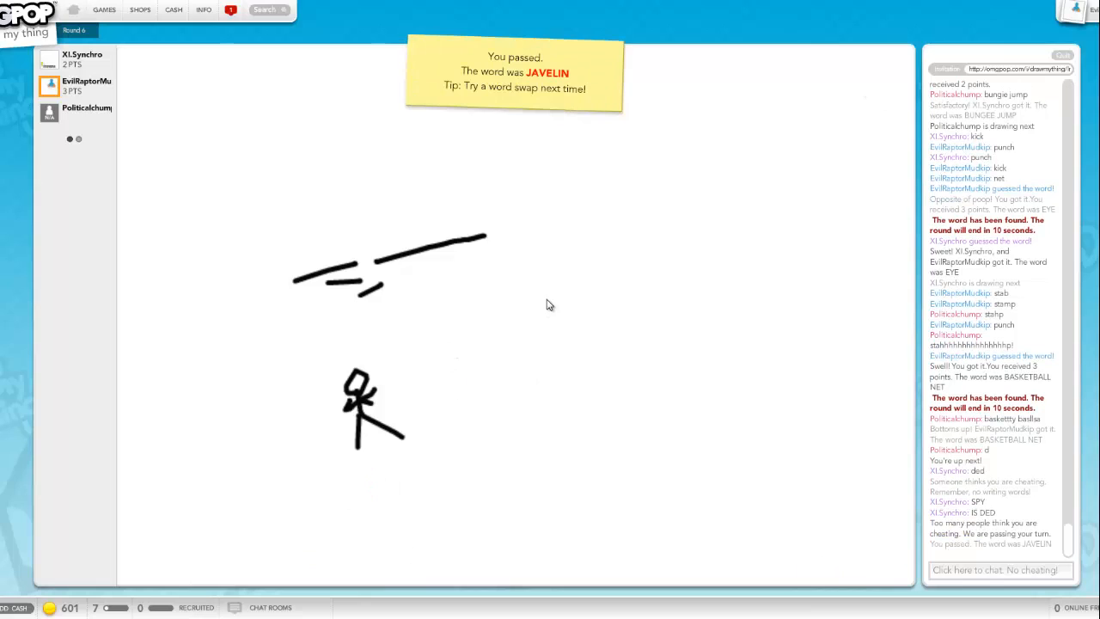
mouse_move(711, 381)
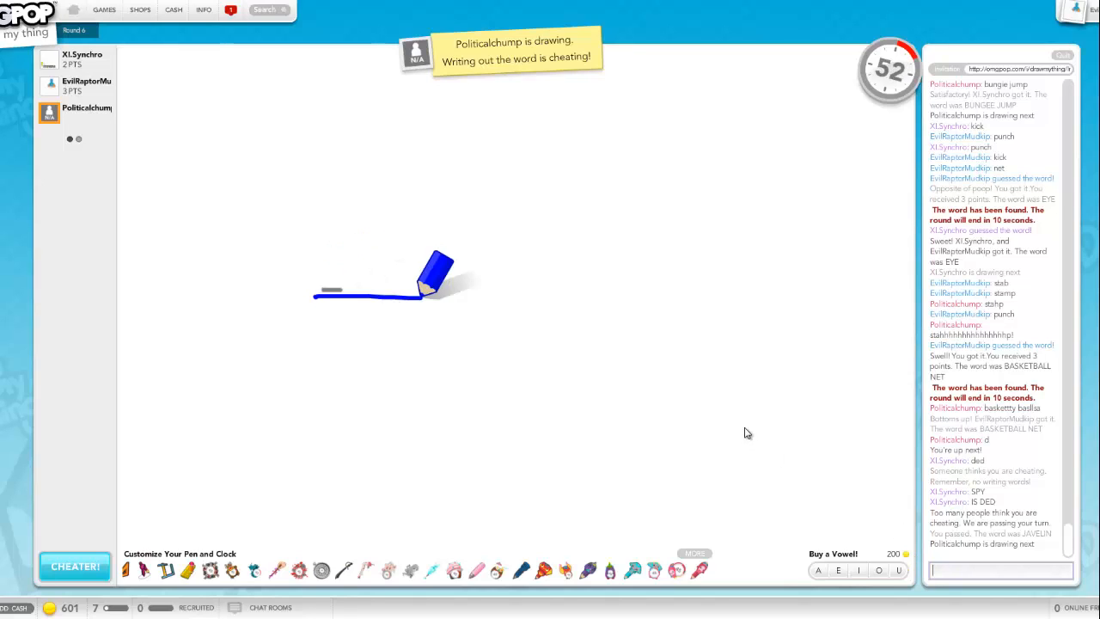
Step: Draw a blue wavy water line, then guess 'river' in chat
left_click_drag(422, 295, 708, 323)
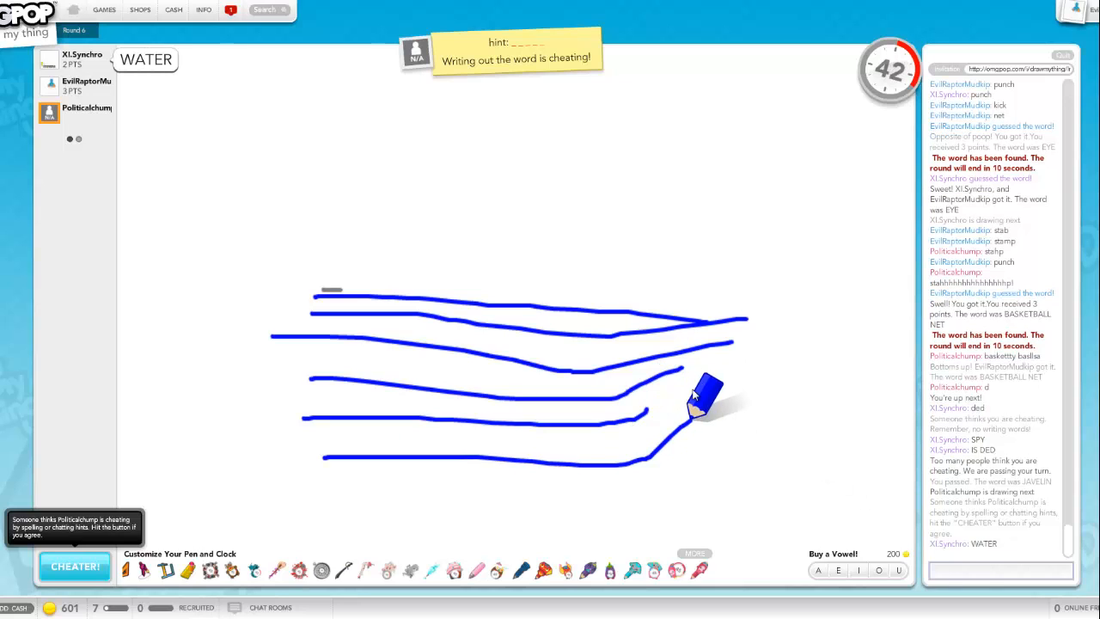
type("river")
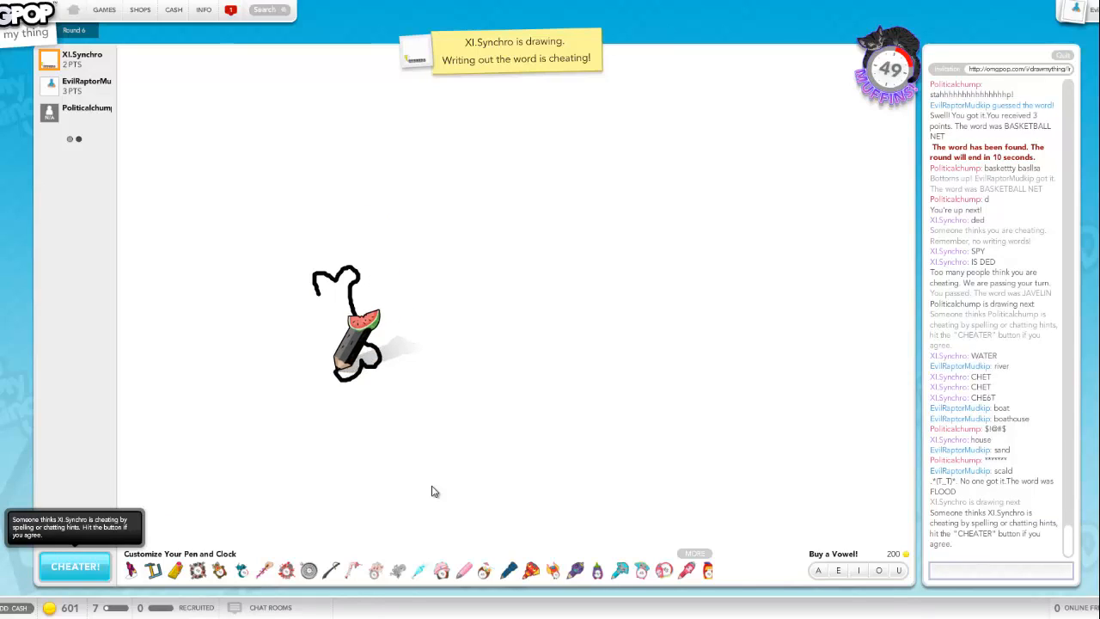
Step: Send the guesses 'bon' and 'skull a' in chat during the bone drawing
type("bon")
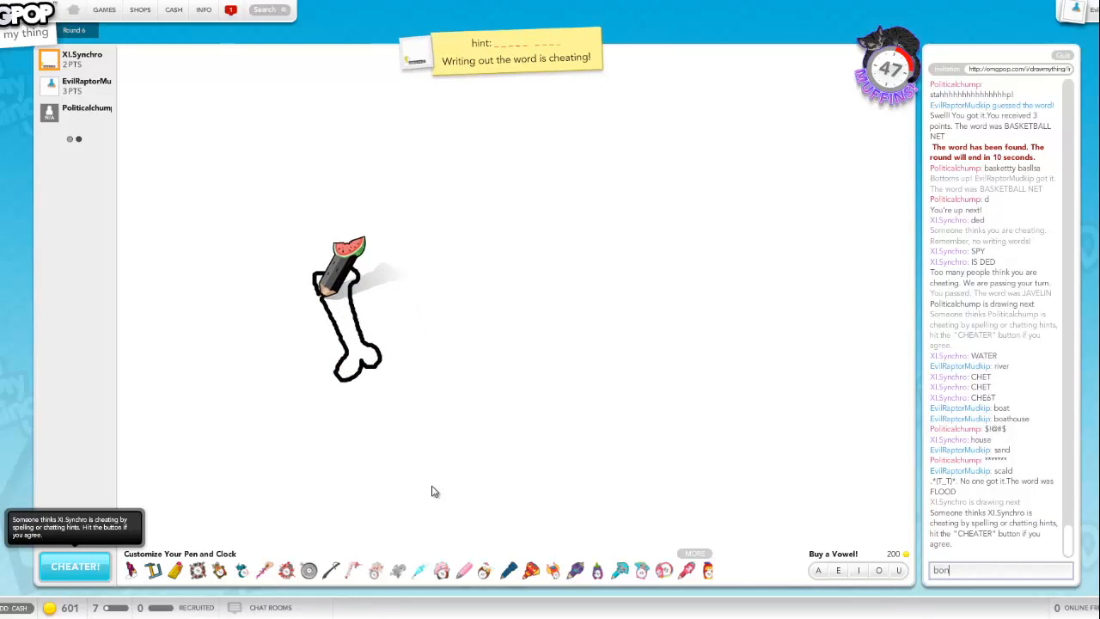
key("enter")
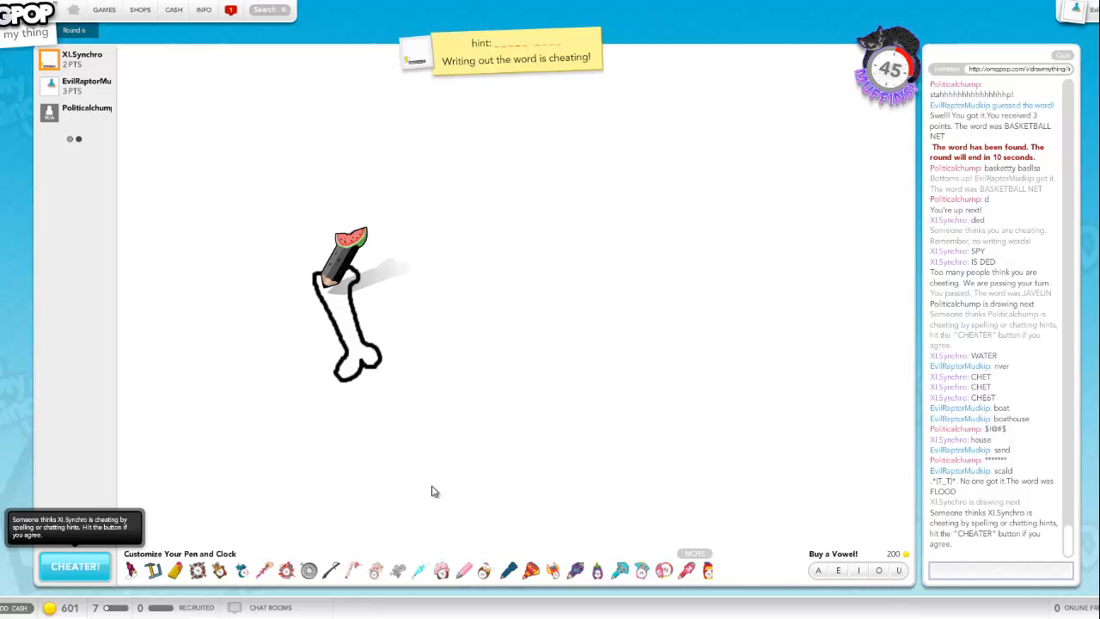
type("skull a")
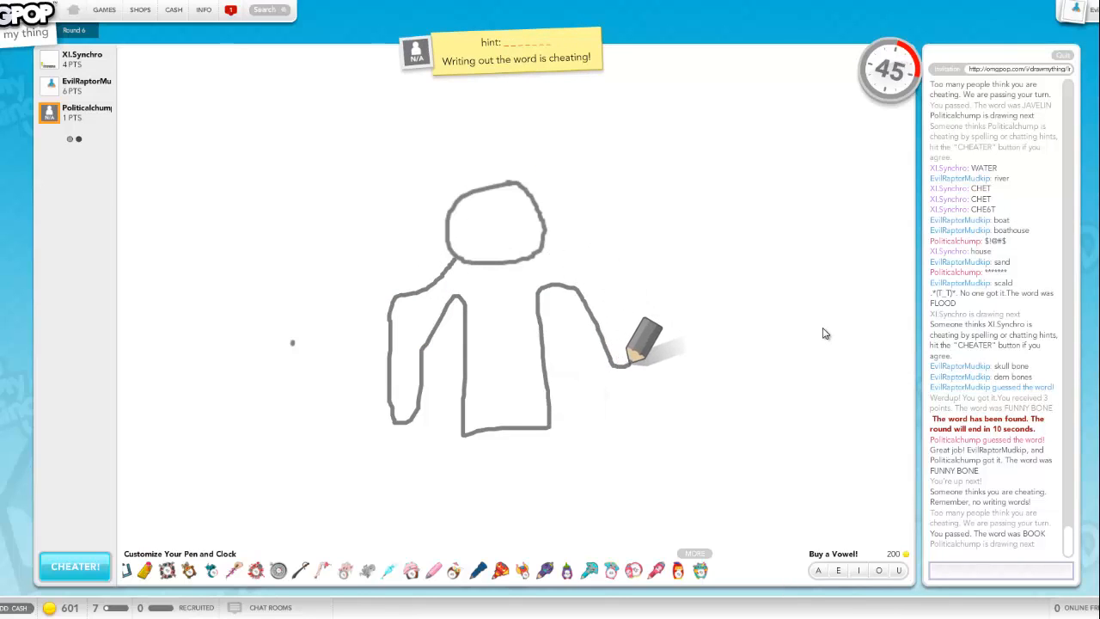
Step: Outline a grey person, fill its body red, and chat 'dea', 'sunbr', 'sur' during the sunburn round
left_click_drag(640, 347, 571, 240)
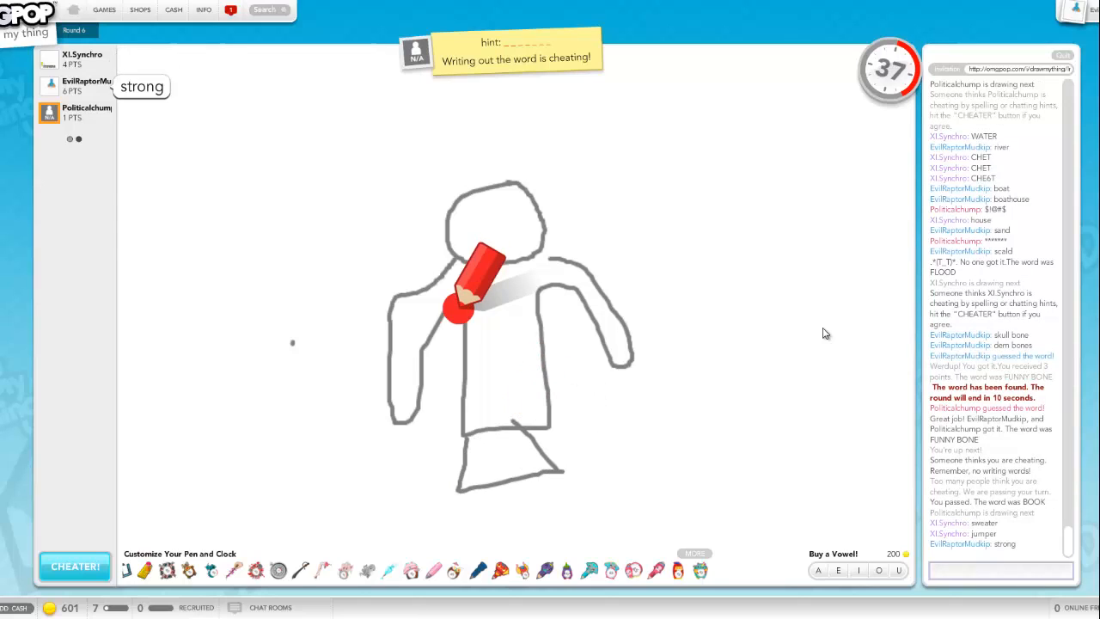
left_click_drag(478, 296, 502, 481)
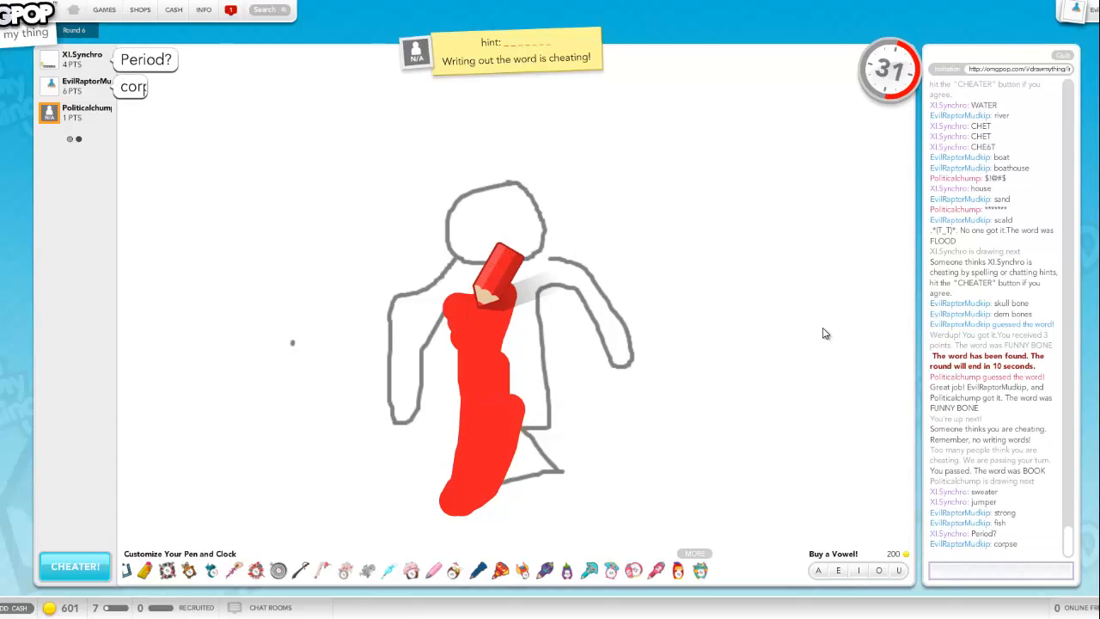
type("dea")
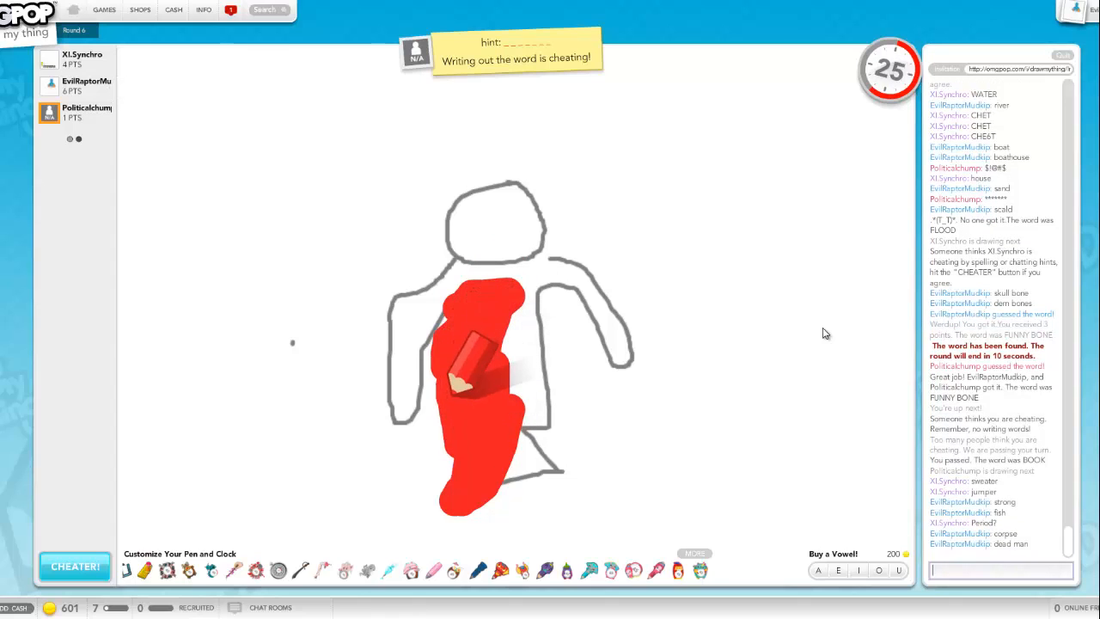
left_click_drag(467, 378, 529, 455)
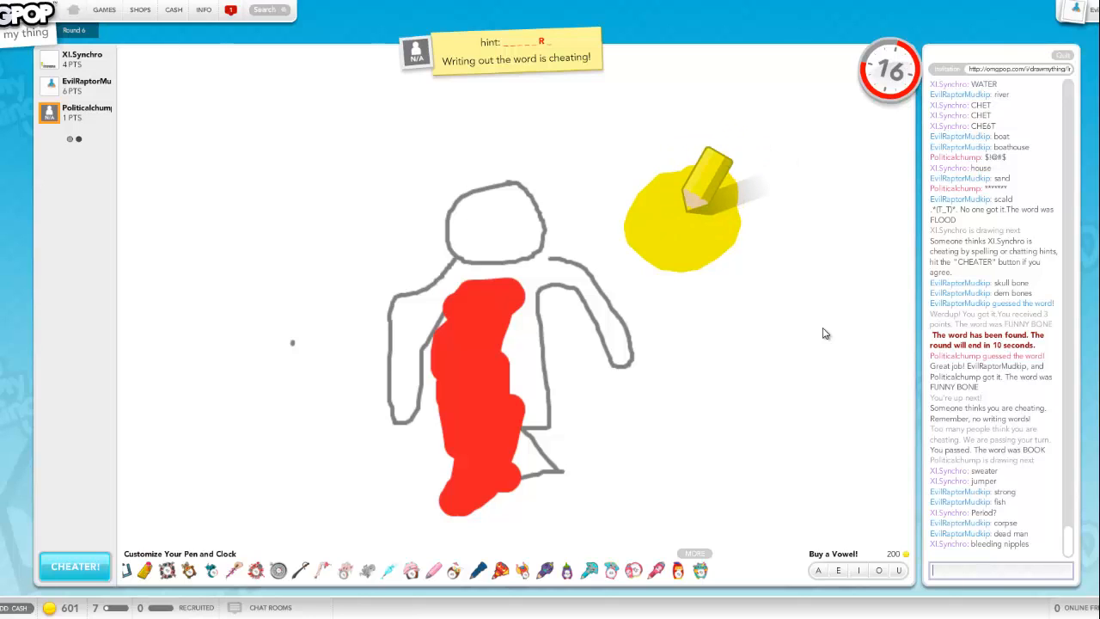
type("sunbr")
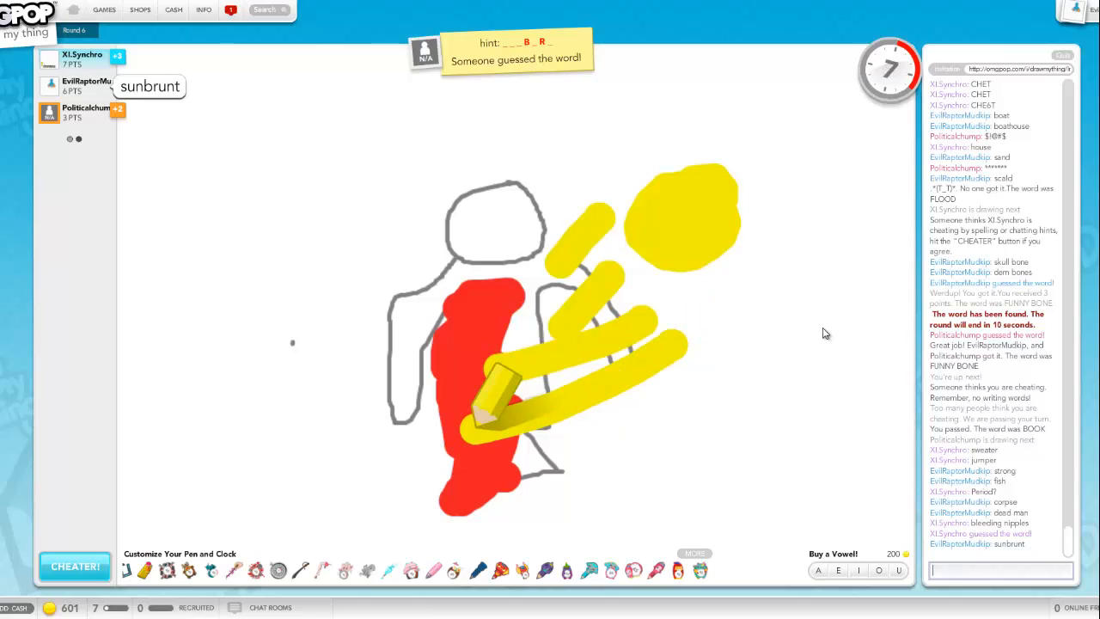
type("sur")
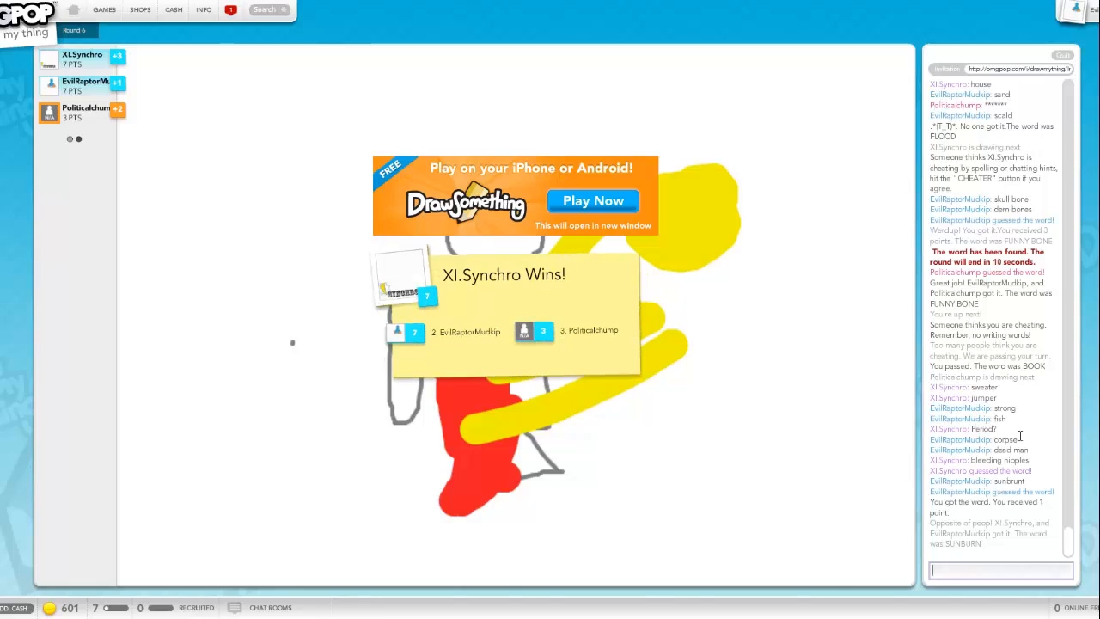
mouse_move(805, 500)
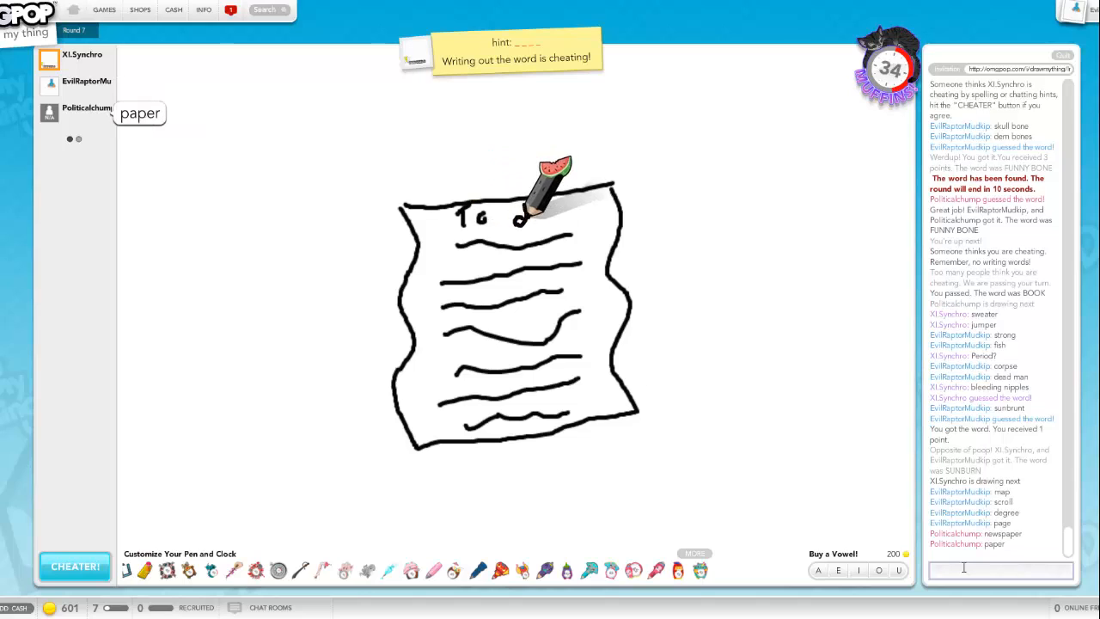
Step: Chat 'not', then draw a falling blue drop beneath the line for DRIP
type("not")
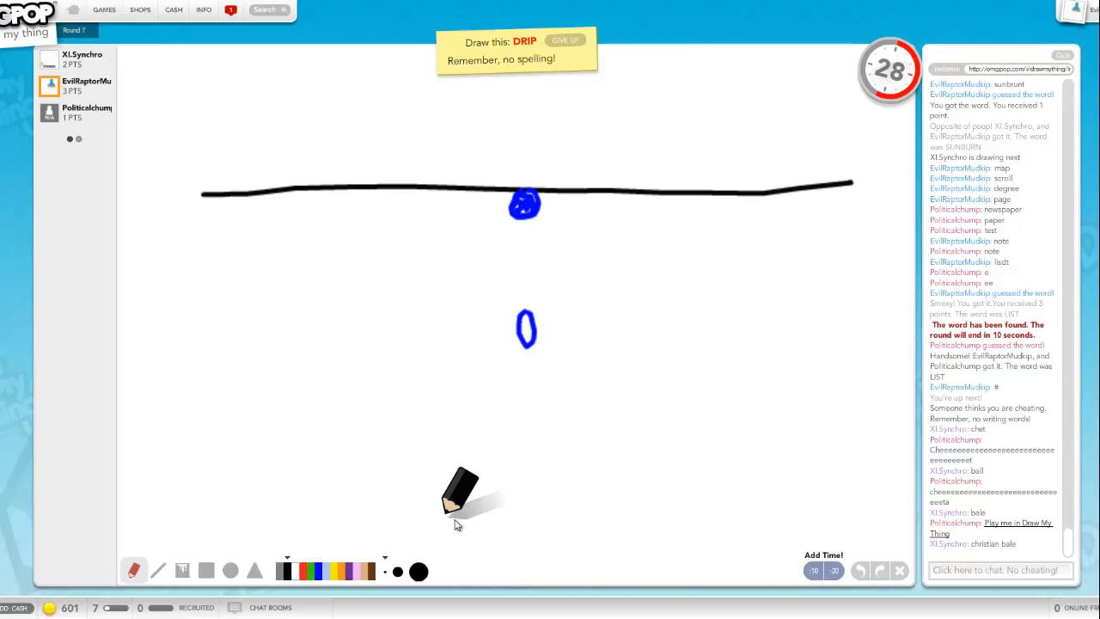
left_click_drag(439, 519, 587, 502)
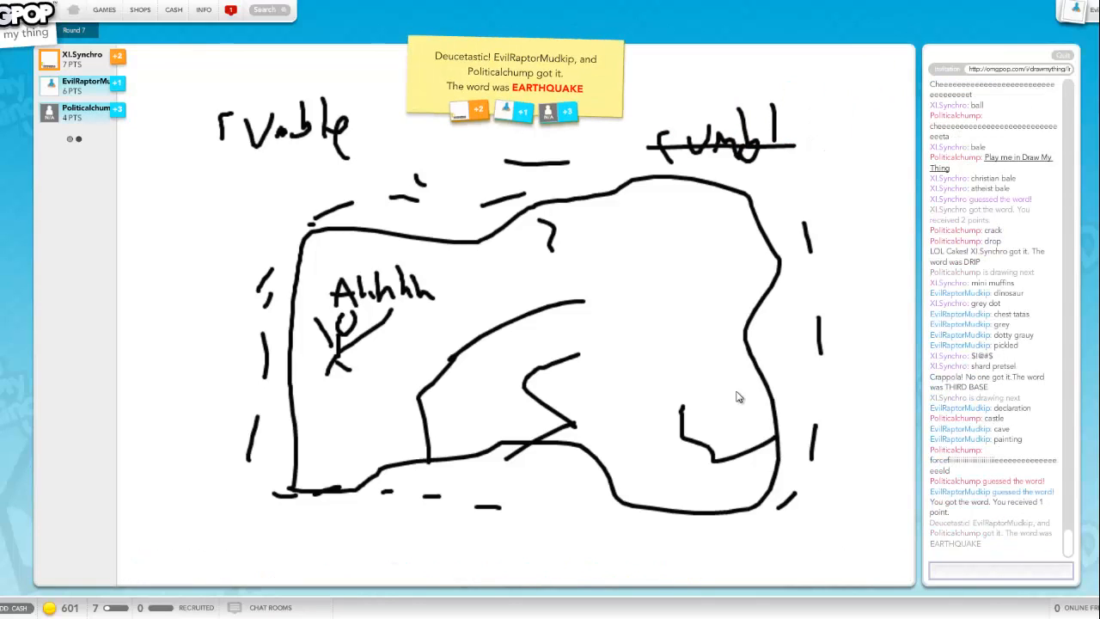
Step: Dismiss the EARTHQUAKE result popup to continue to the next turn
left_click(1000, 571)
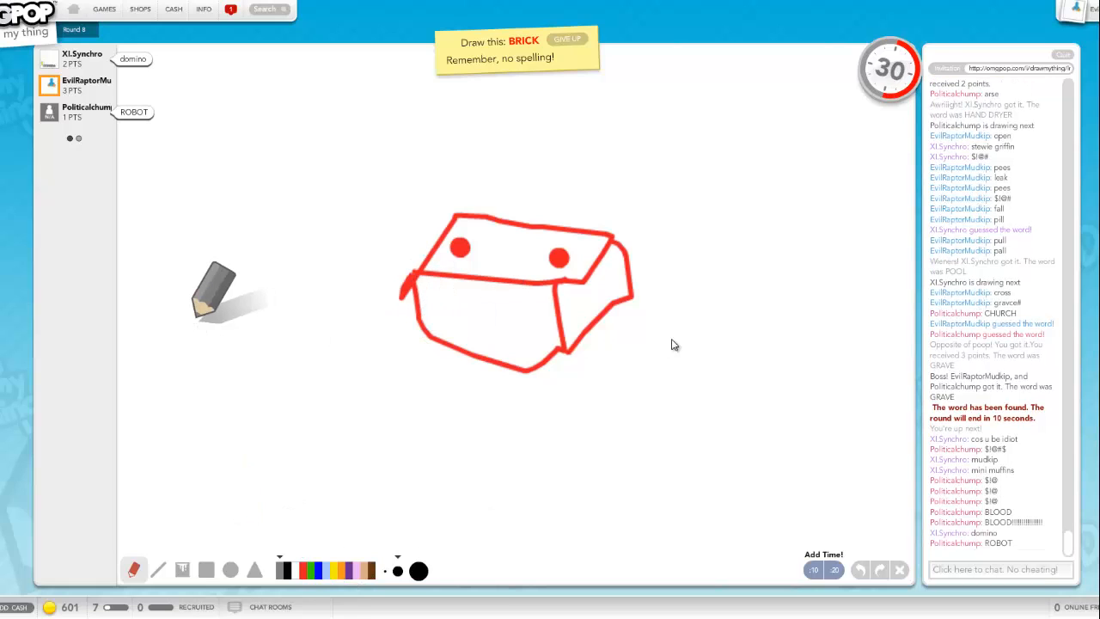
Step: Sketch the long red brick outline across the canvas
left_click_drag(181, 324, 799, 342)
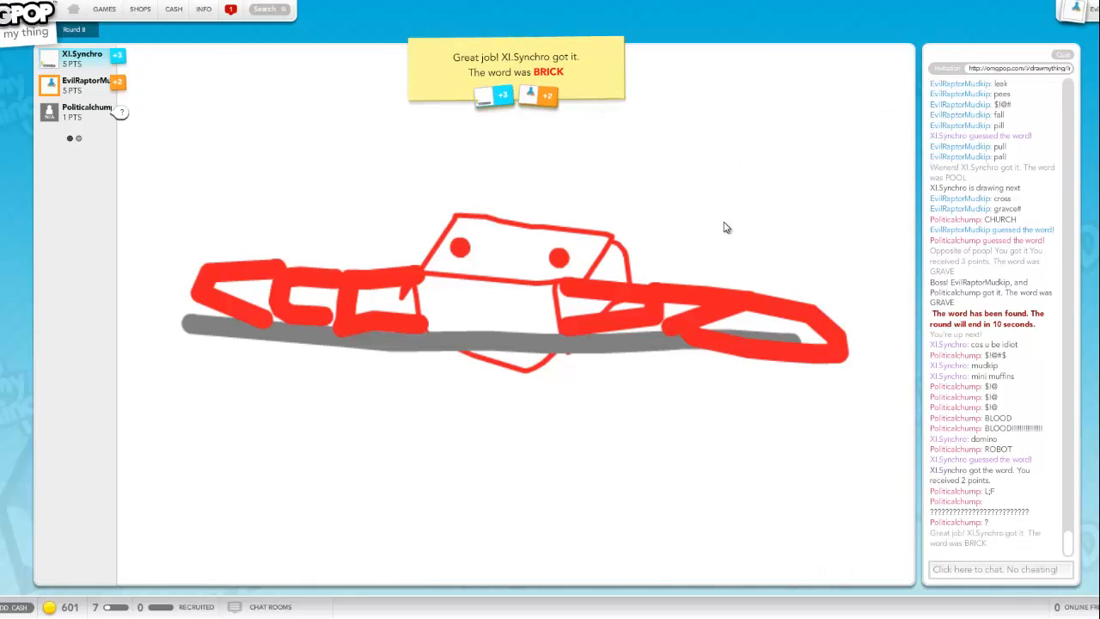
mouse_move(832, 303)
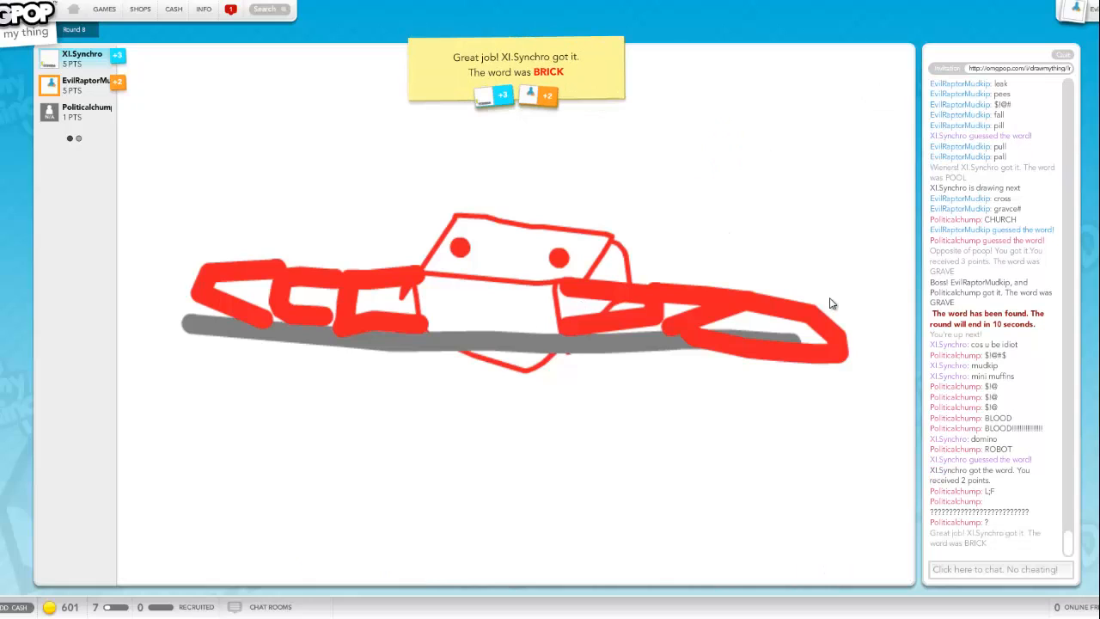
mouse_move(811, 244)
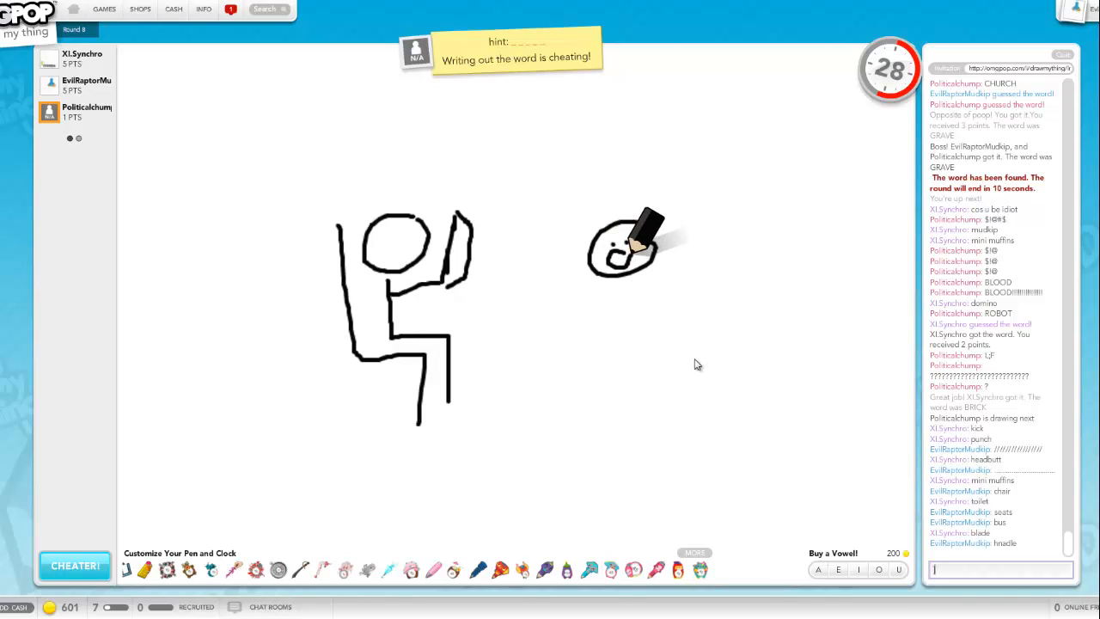
Step: Add a few strokes to the shushing figure and dismiss the QUIET result popup
left_click_drag(649, 240, 773, 250)
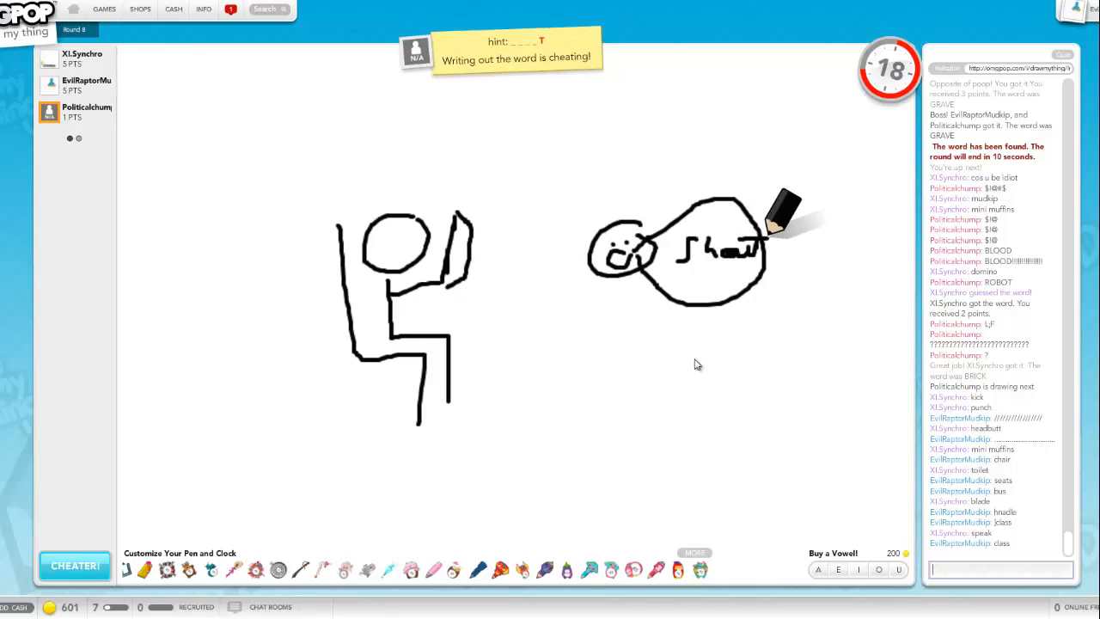
left_click_drag(615, 267, 587, 378)
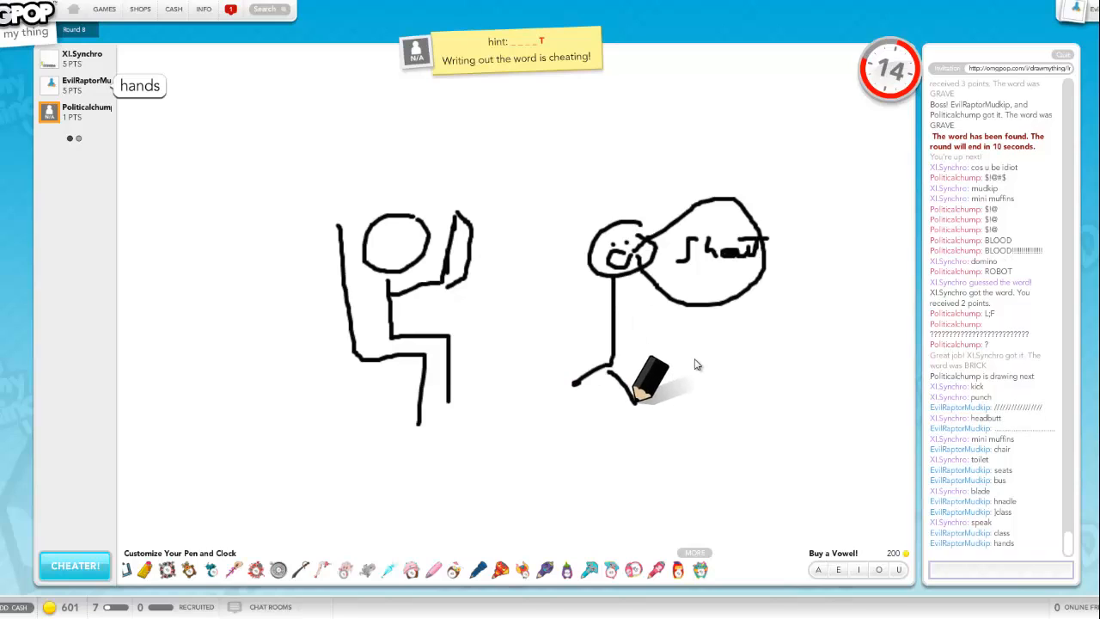
left_click_drag(649, 382, 559, 158)
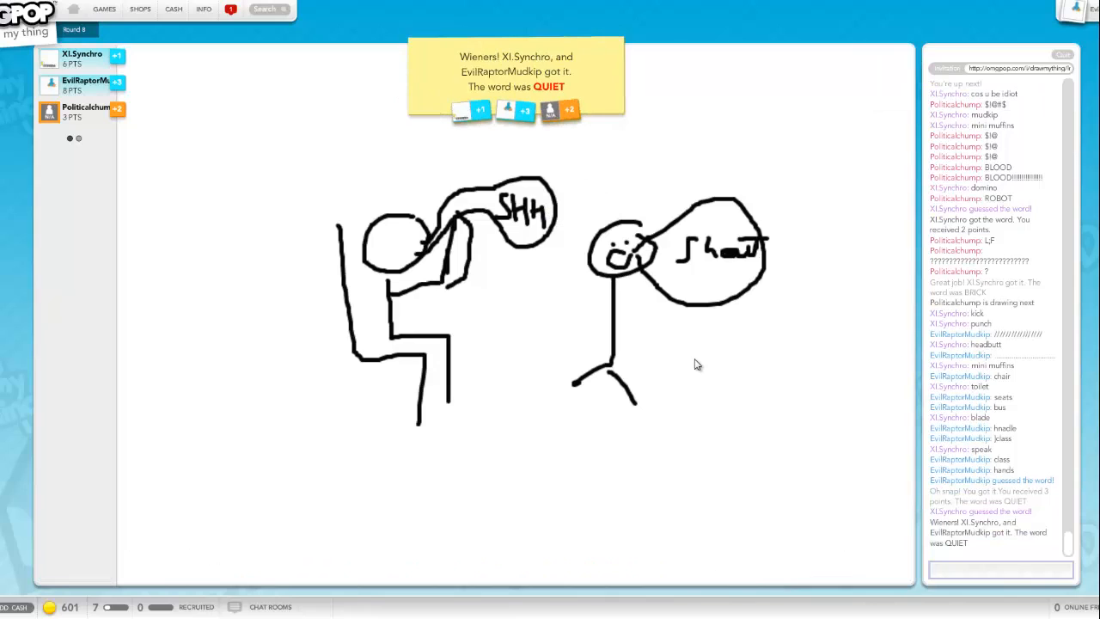
left_click(1000, 569)
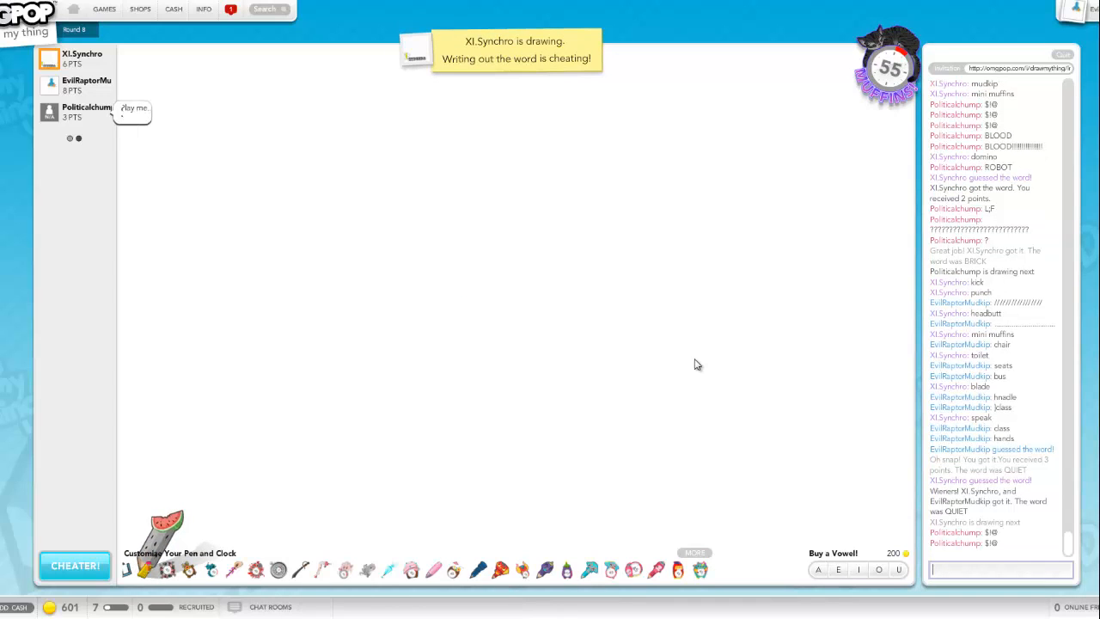
Step: Chat 'no sw', 'come at me', 'sun a', 'dog' and 'lizartd' while the grey cat is drawn
type("no sw")
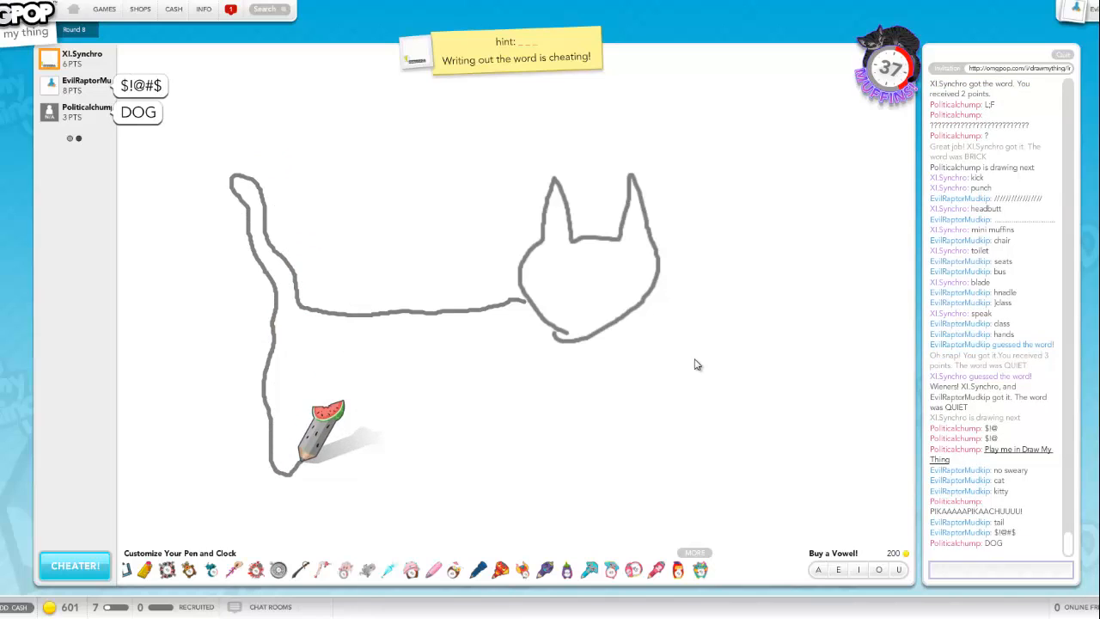
type("come at me pussy")
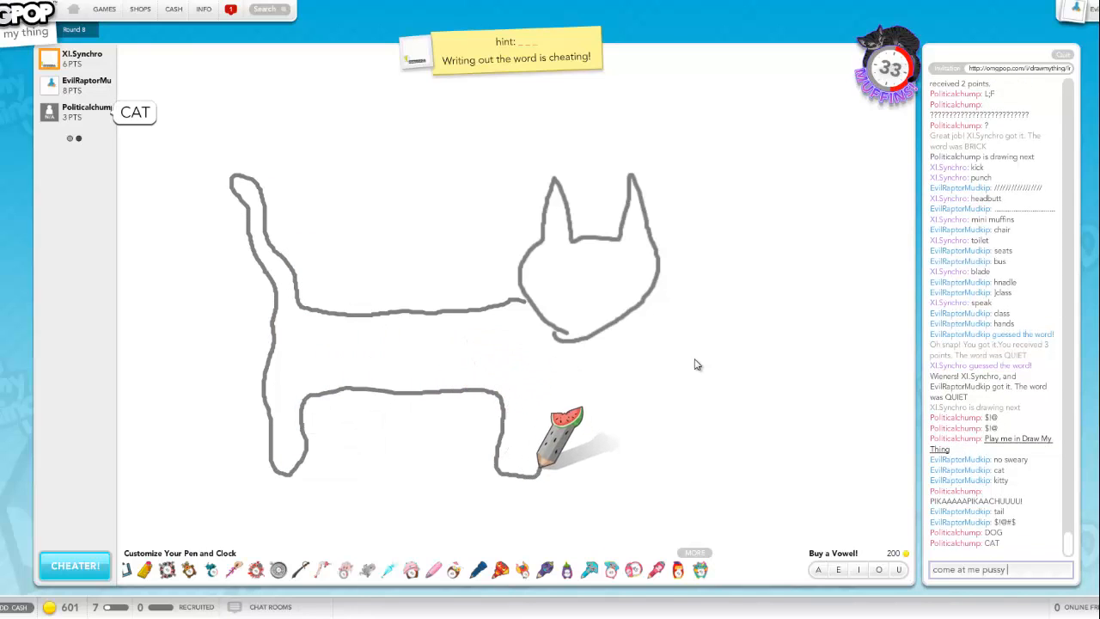
type("sun a")
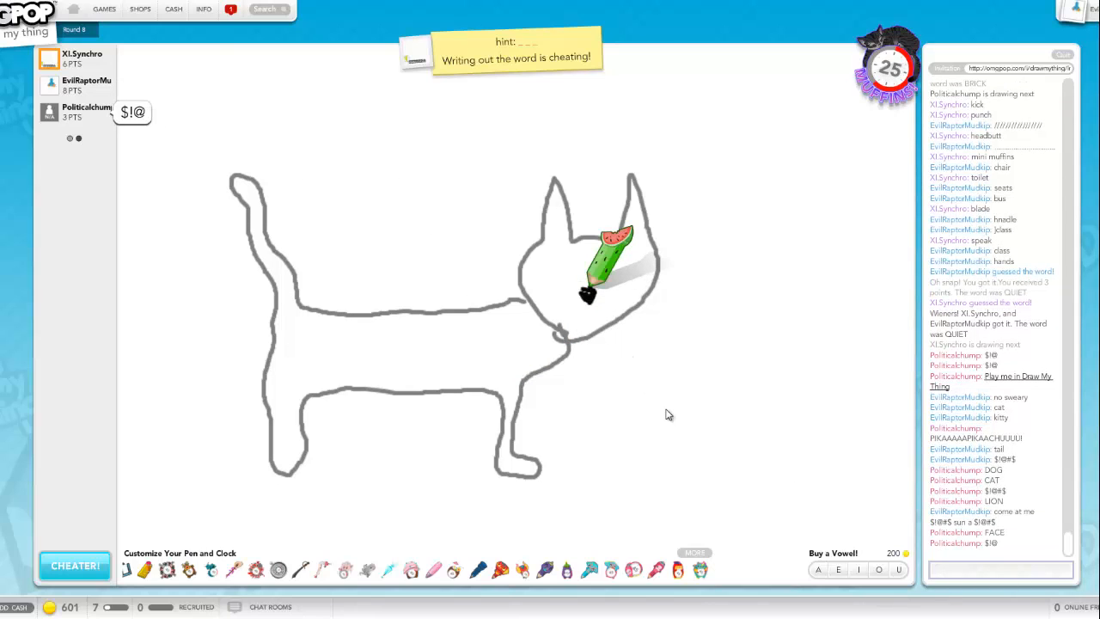
type("dog")
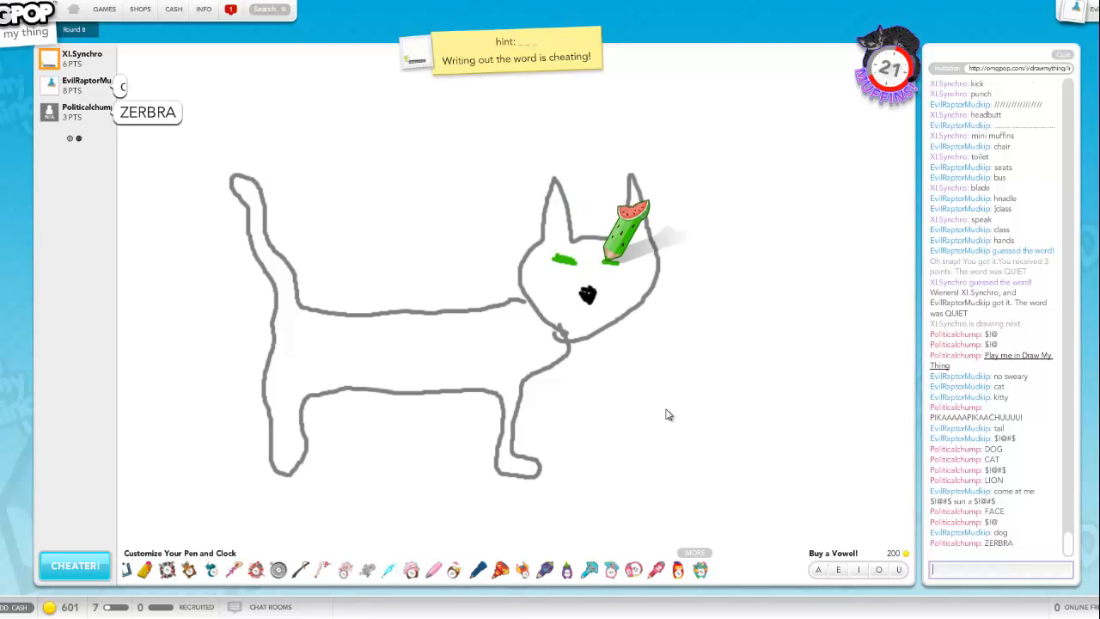
type("lizartd")
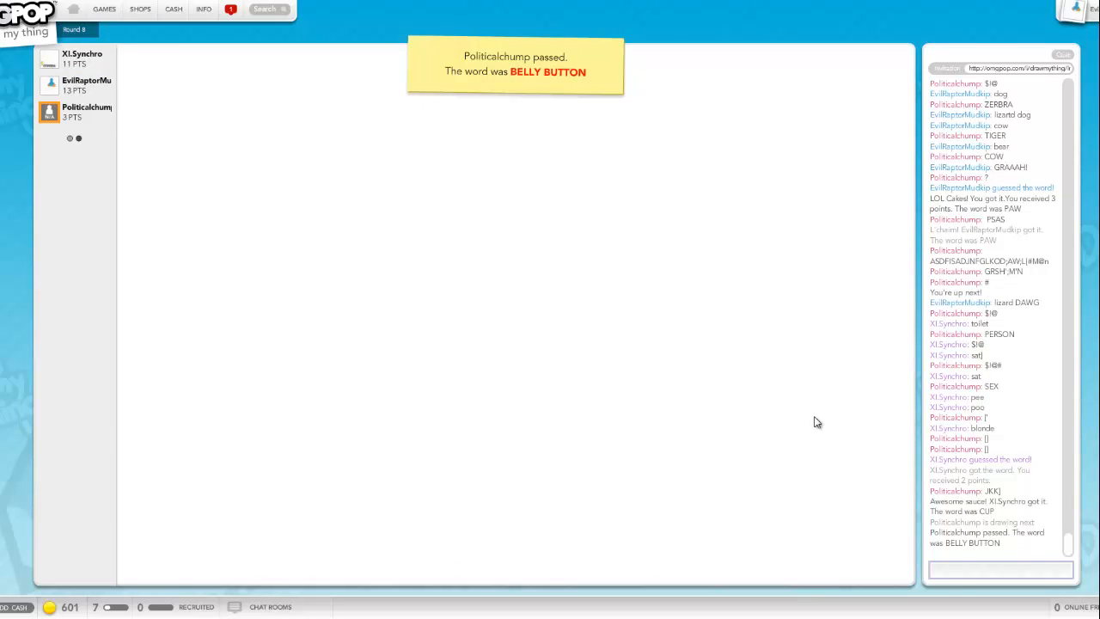
Step: Acknowledge the passed-turn notice revealing BELLY BUTTON as the word
left_click(1000, 569)
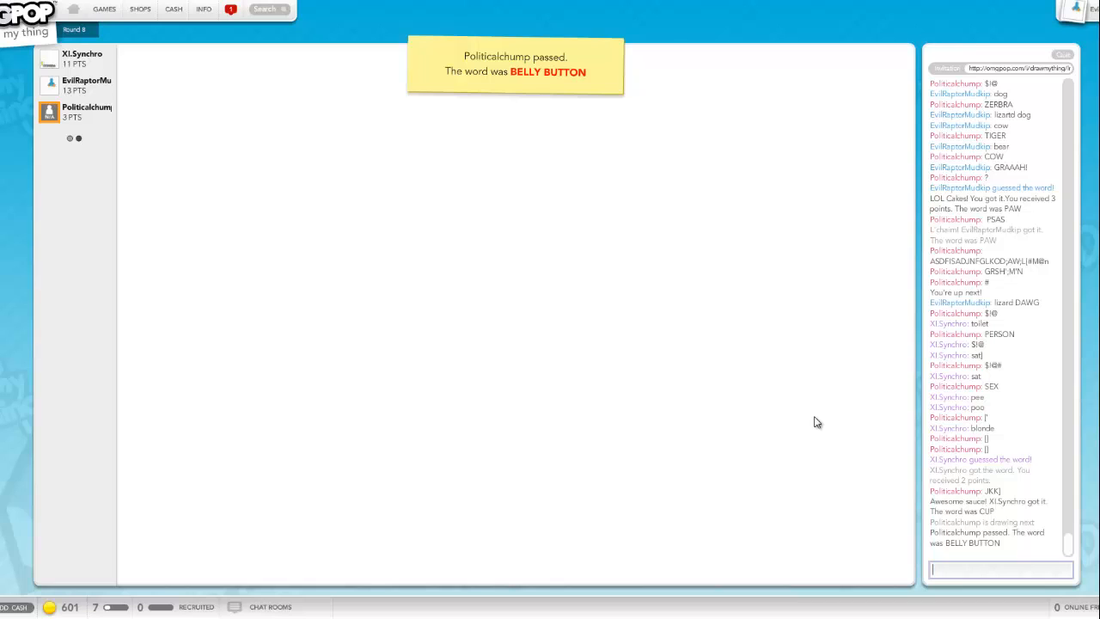